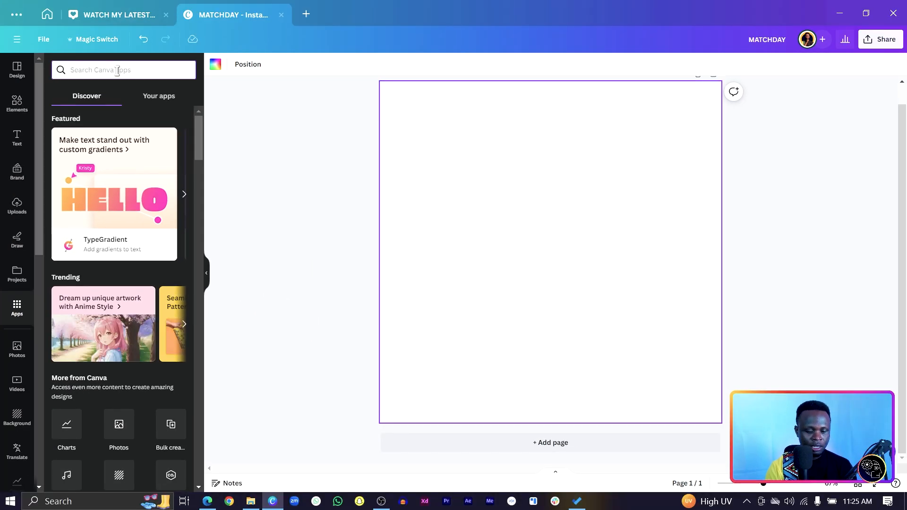
Find and launch the TypeGradient app from the Apps panel by searching 'gradient'.
{"action": "type", "text": "gradient"}
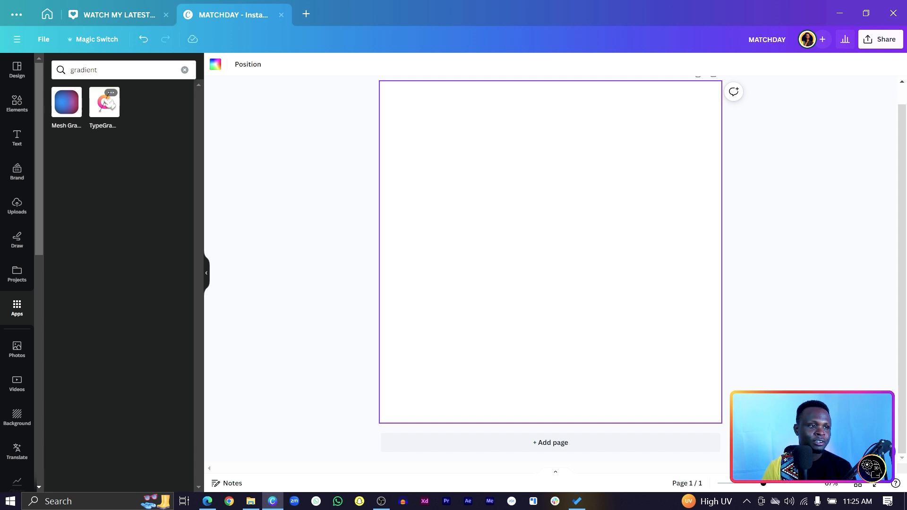
{"action": "left_click", "coordinate": [104, 102]}
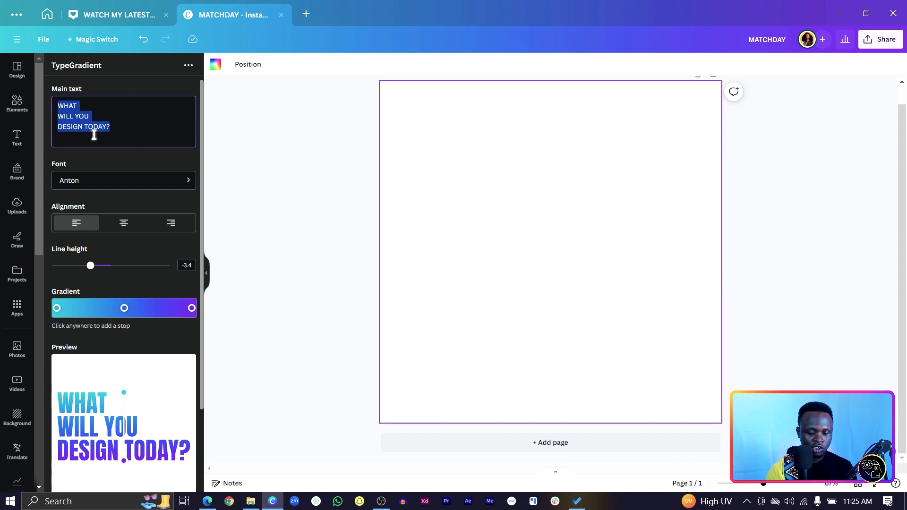
Set the main text to FRIEDRICE and choose Bangers from the font list.
{"action": "type", "text": "fr"}
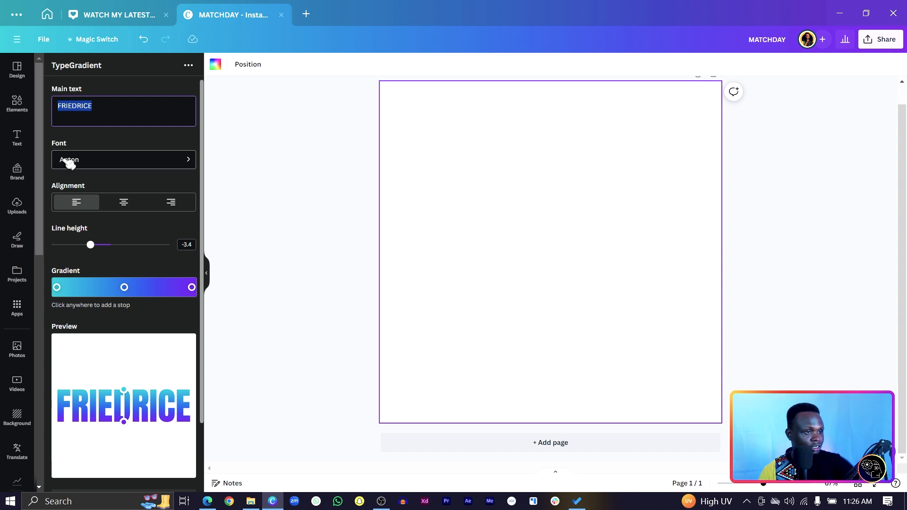
{"action": "left_click", "coordinate": [123, 159]}
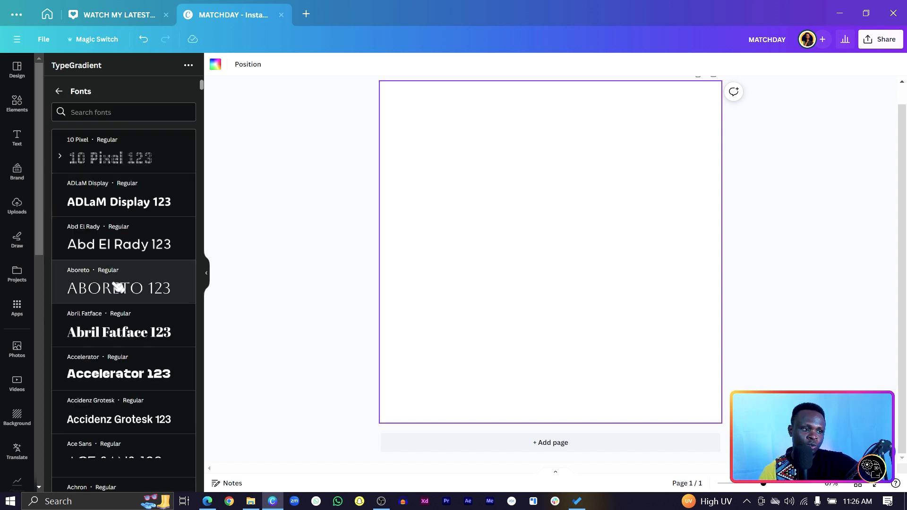
{"action": "scroll", "scroll_direction": "down", "scroll_amount": 3}
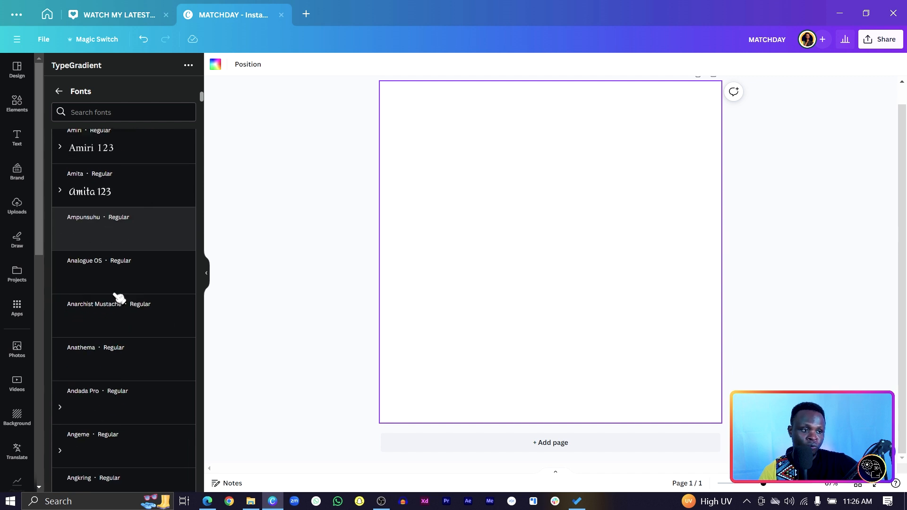
{"action": "scroll", "scroll_direction": "down", "scroll_amount": 3}
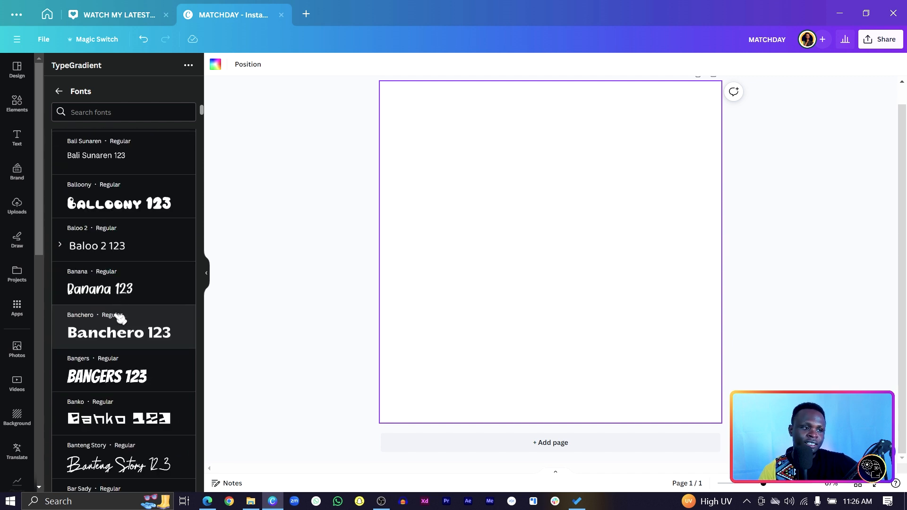
{"action": "left_click", "coordinate": [108, 375]}
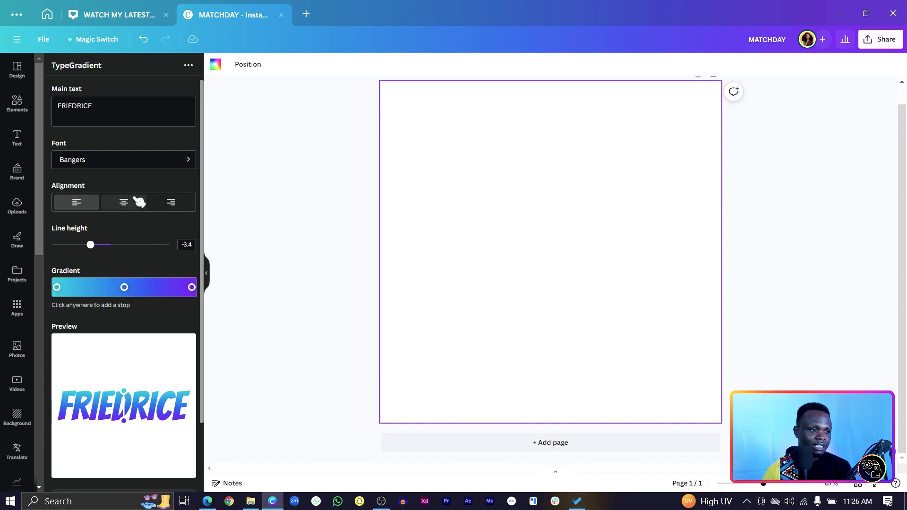
Keep FRIEDRICE left-aligned after trying centre, and lower its line height to -4.1.
{"action": "left_click", "coordinate": [124, 202]}
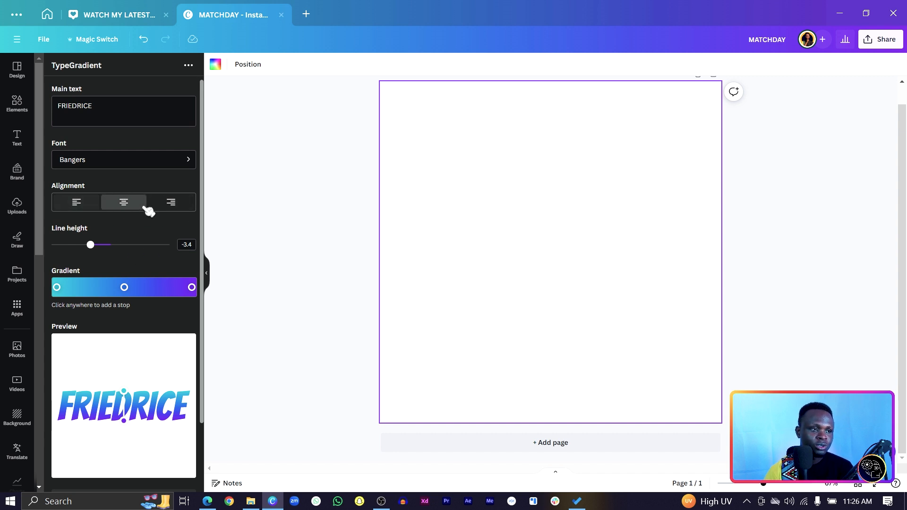
{"action": "left_click", "coordinate": [75, 202]}
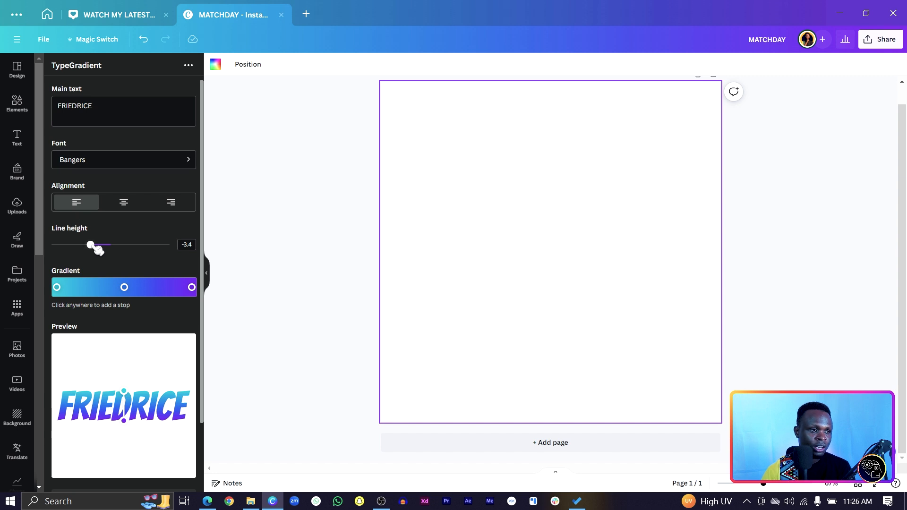
{"action": "left_click_drag", "start_coordinate": [90, 245], "coordinate": [93, 245]}
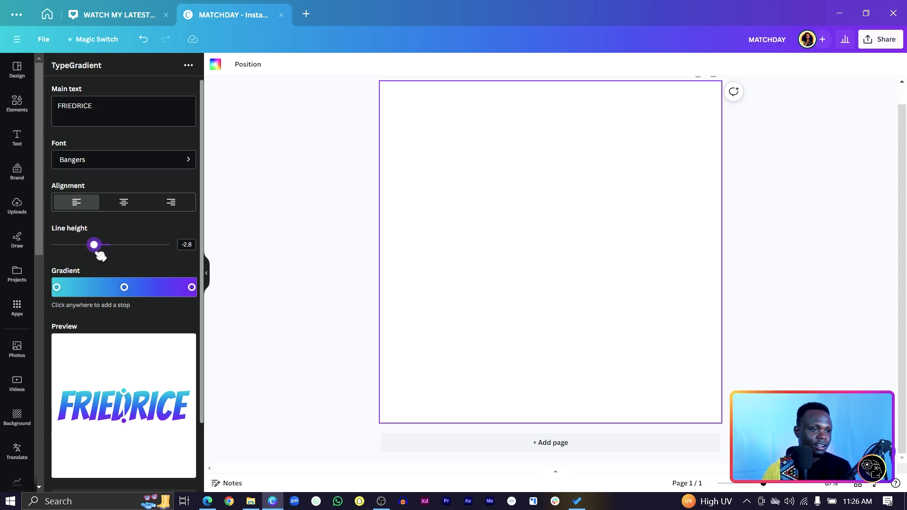
{"action": "left_click_drag", "start_coordinate": [94, 245], "coordinate": [86, 245]}
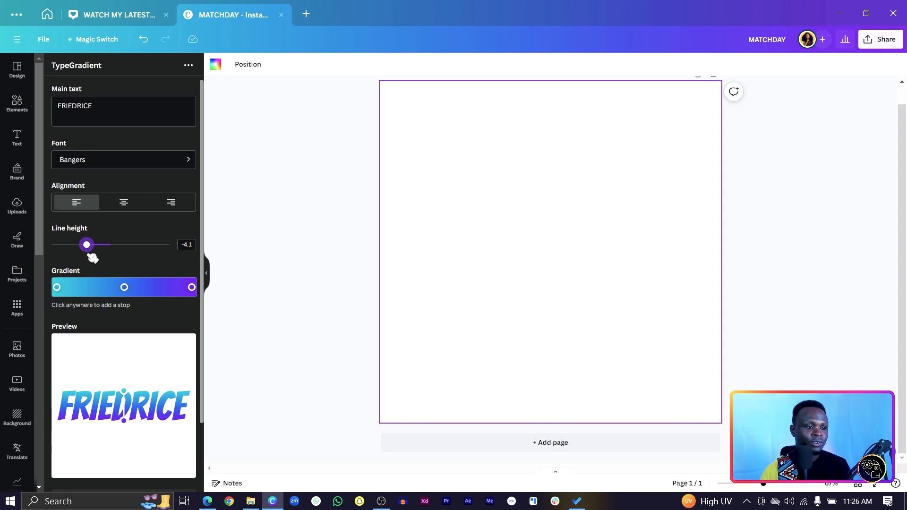
{"action": "scroll", "scroll_direction": "down", "scroll_amount": 3}
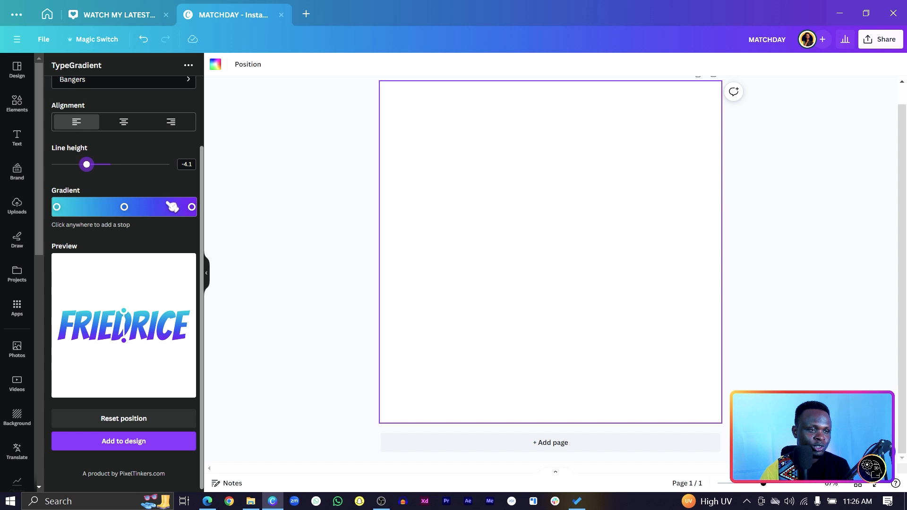
Set the gradient stops to red, yellow and green, replacing the purple end stop with a green one.
{"action": "left_click", "coordinate": [56, 207]}
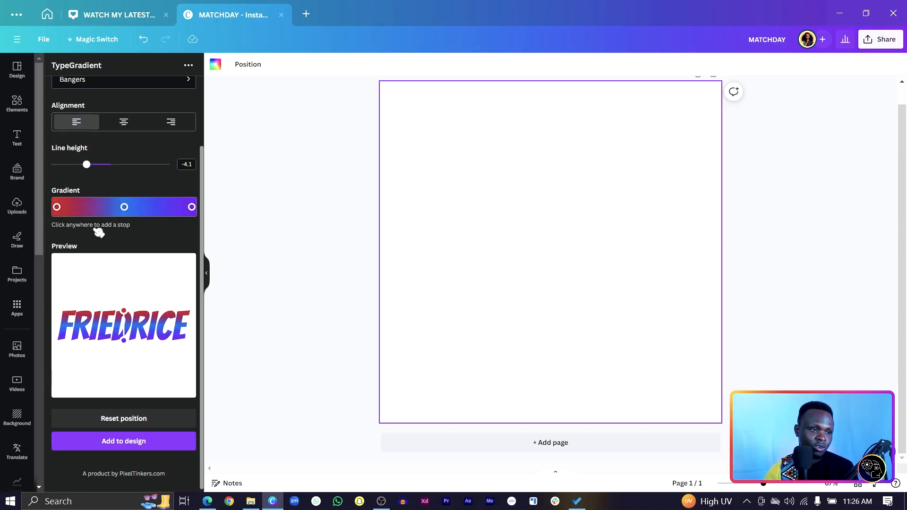
{"action": "left_click", "coordinate": [124, 206]}
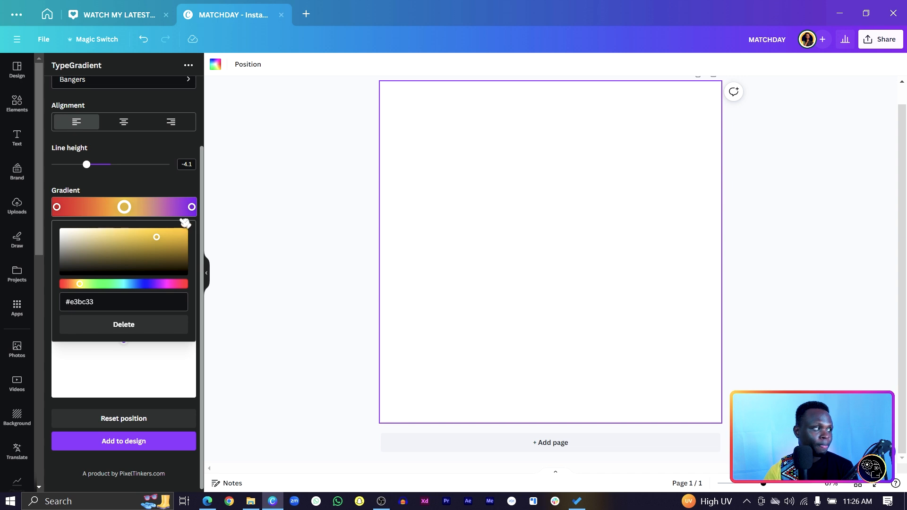
{"action": "left_click", "coordinate": [191, 206]}
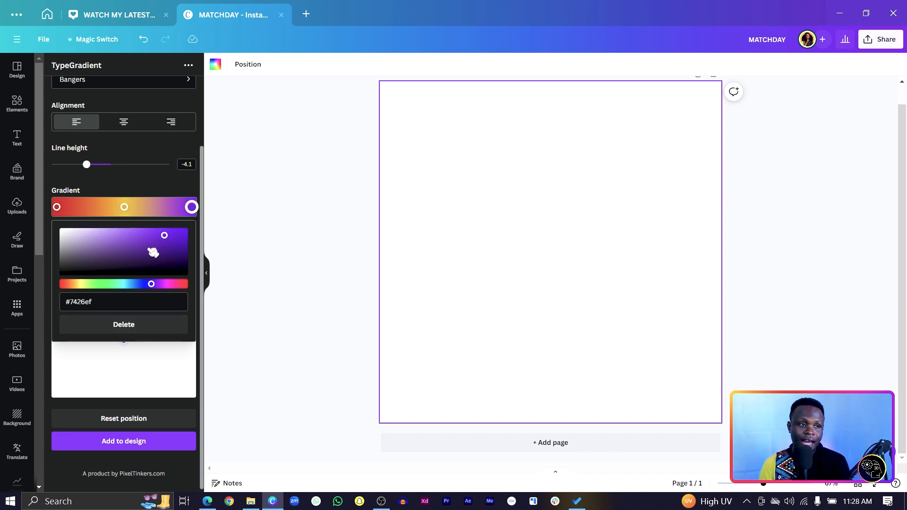
{"action": "left_click_drag", "start_coordinate": [151, 284], "coordinate": [96, 284]}
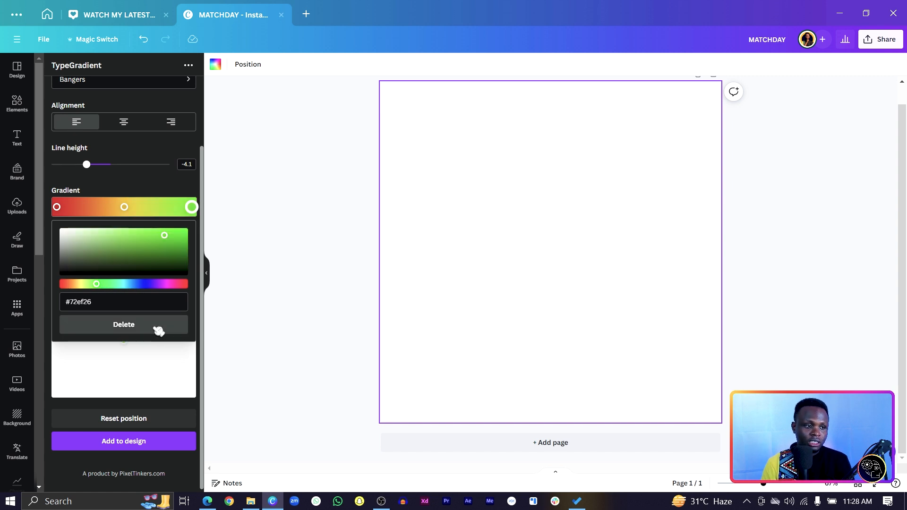
{"action": "left_click", "coordinate": [124, 324]}
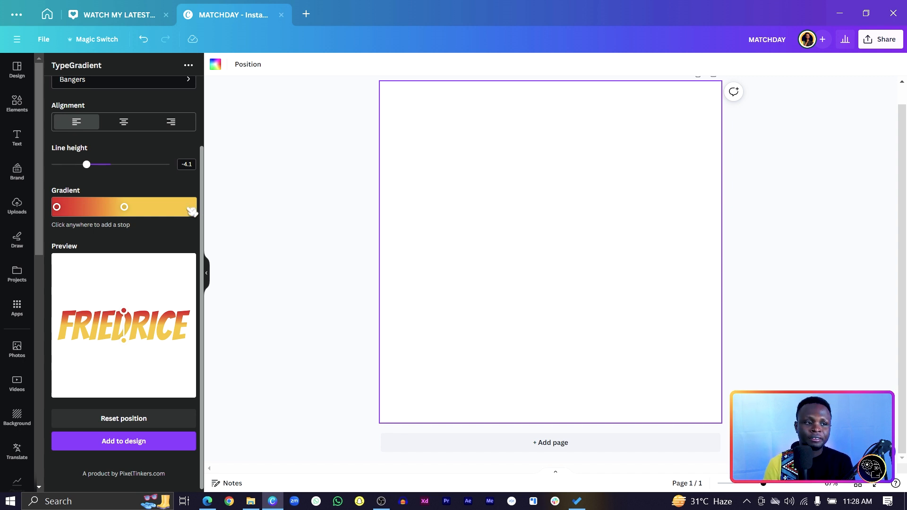
{"action": "left_click", "coordinate": [186, 206]}
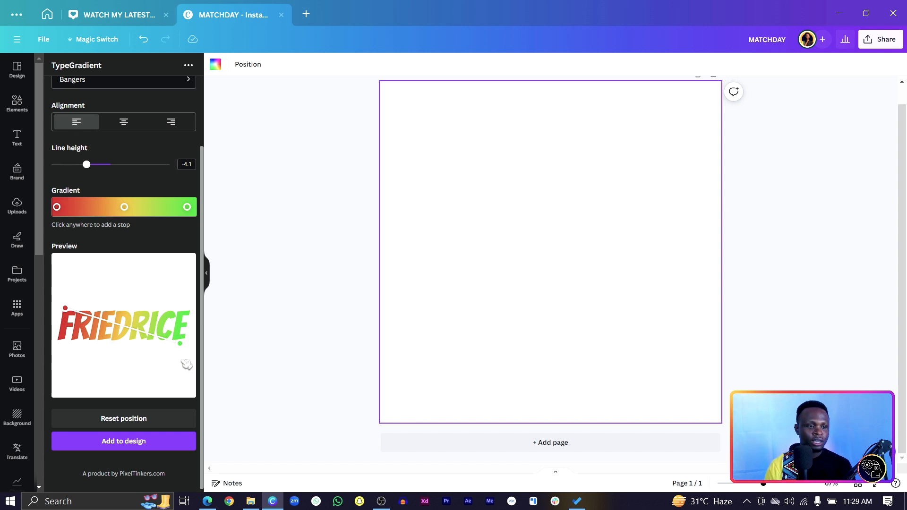
Add the FRIEDRICE gradient text to the MATCHDAY page and enlarge it to span the width.
{"action": "left_click", "coordinate": [123, 440]}
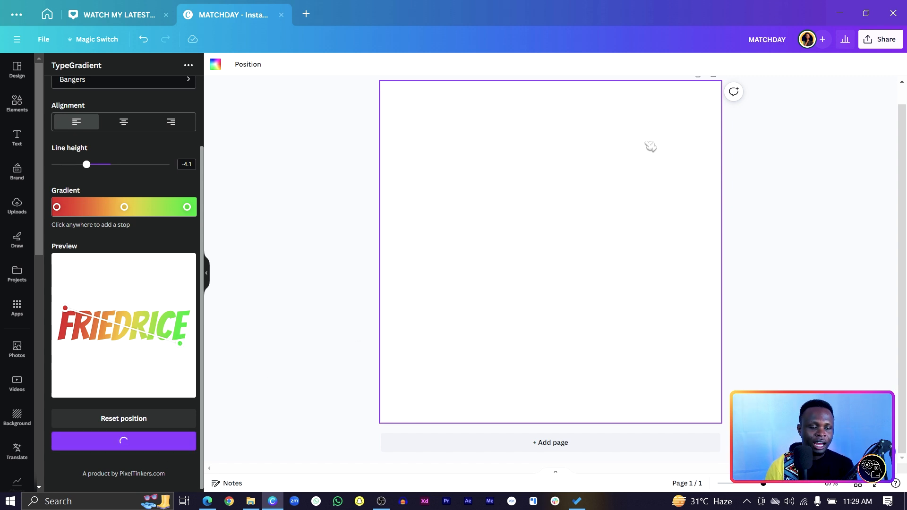
{"action": "left_click", "coordinate": [550, 252]}
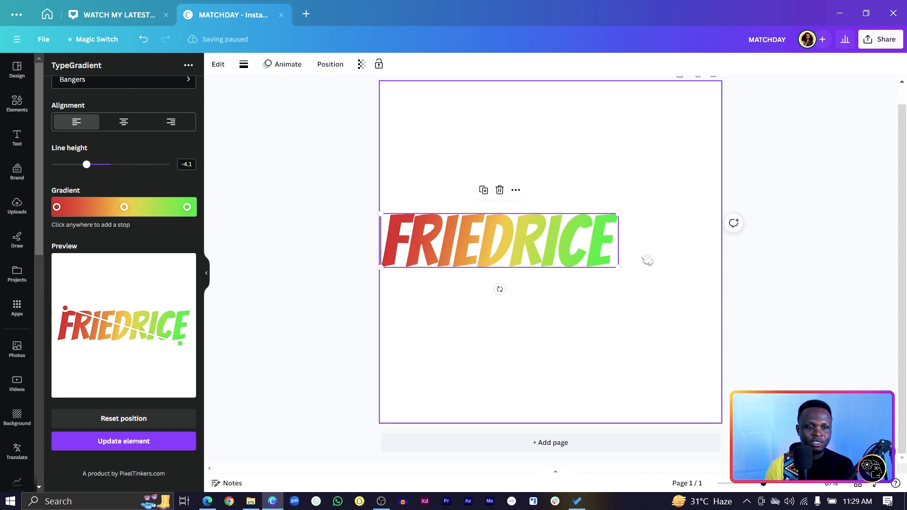
{"action": "left_click_drag", "start_coordinate": [618, 266], "coordinate": [720, 291]}
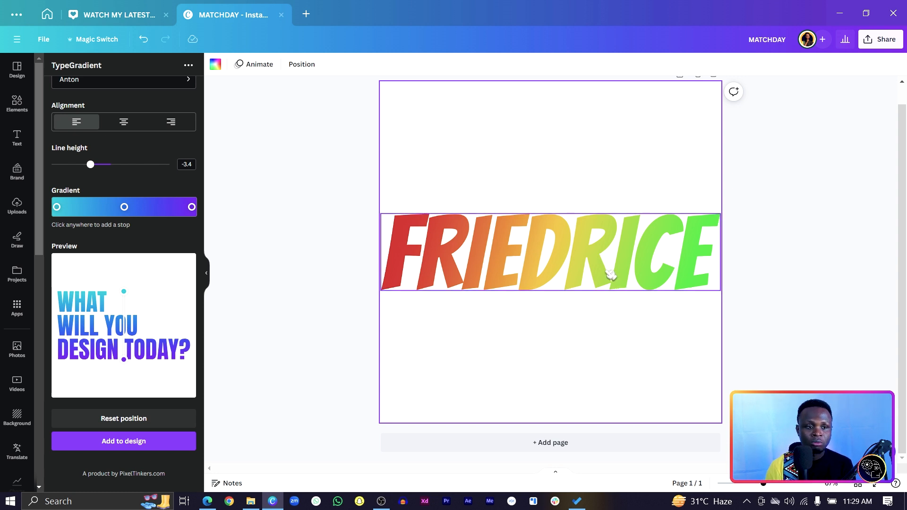
Insert a blue colour stop into the FRIEDRICE rainbow gradient.
{"action": "left_click", "coordinate": [549, 252]}
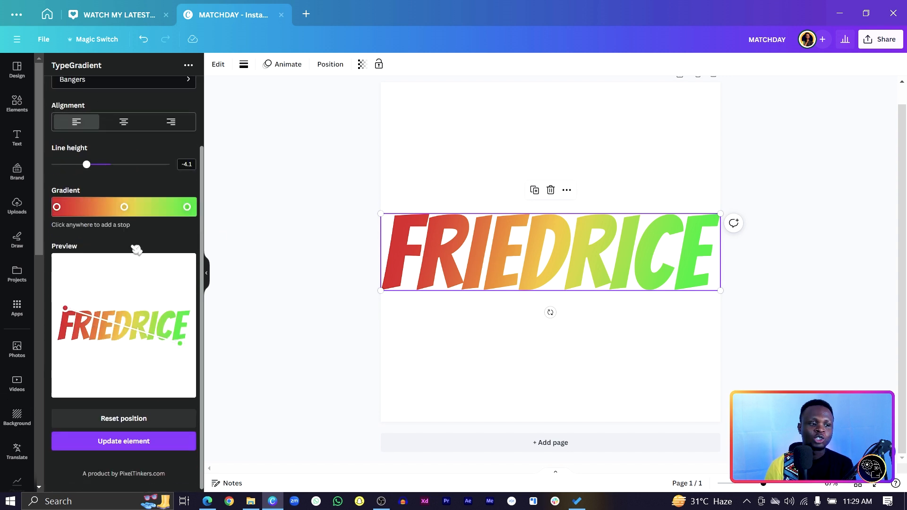
{"action": "left_click", "coordinate": [124, 207]}
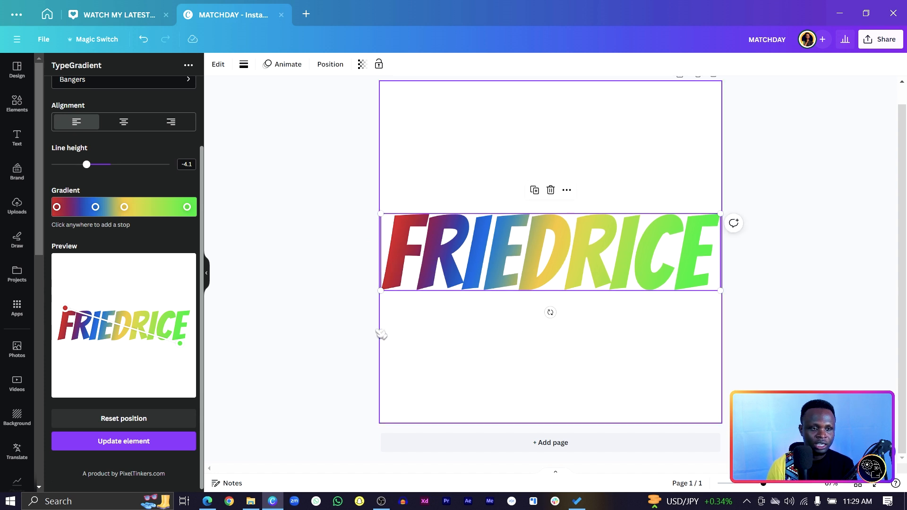
{"action": "left_click", "coordinate": [95, 207]}
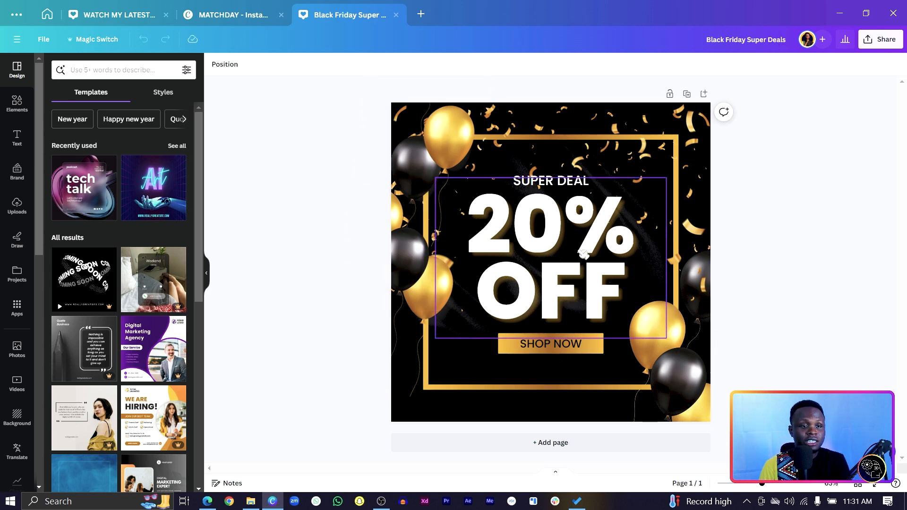
Launch the TypeGradient app in the Black Friday Super Deals design via the Apps search.
{"action": "left_click", "coordinate": [557, 257]}
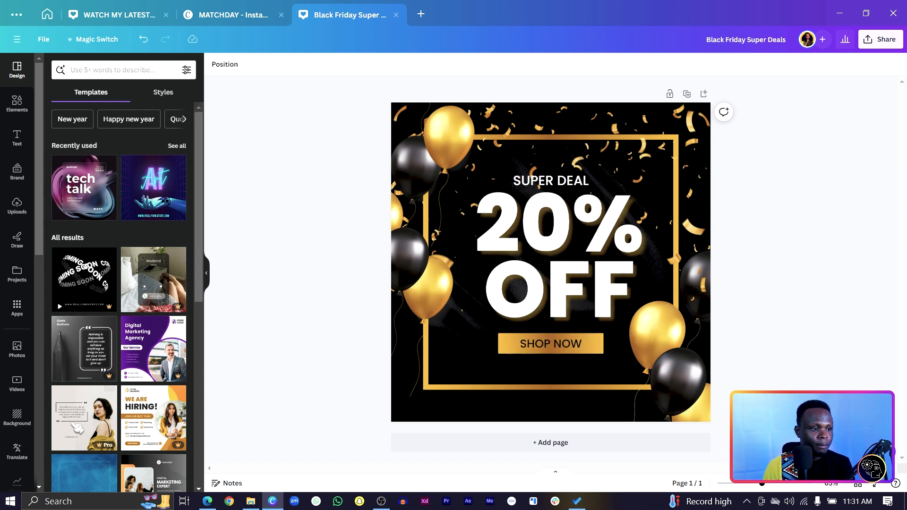
{"action": "left_click", "coordinate": [16, 308]}
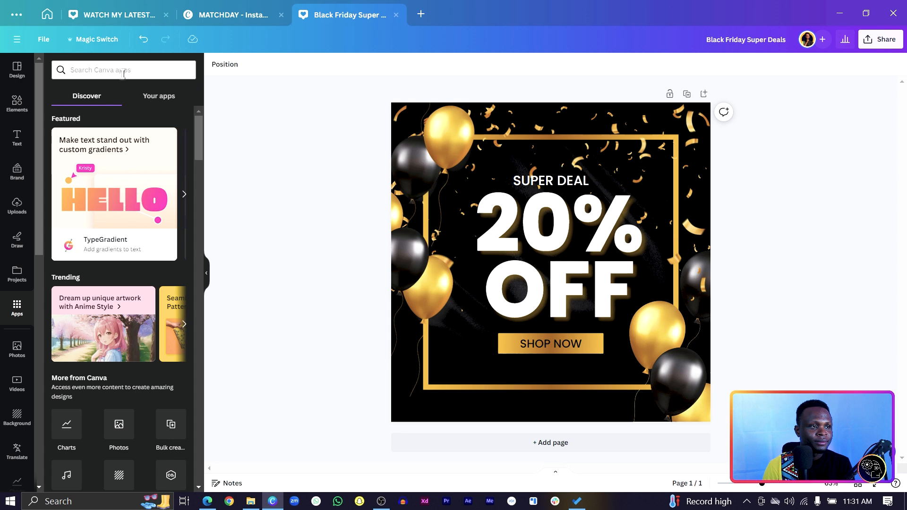
{"action": "type", "text": "T"}
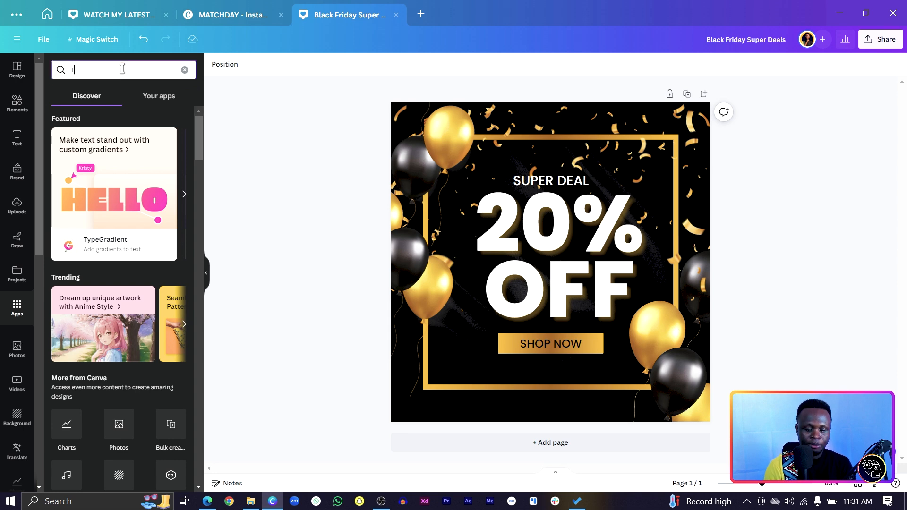
{"action": "type", "text": "YPEGRADIENT"}
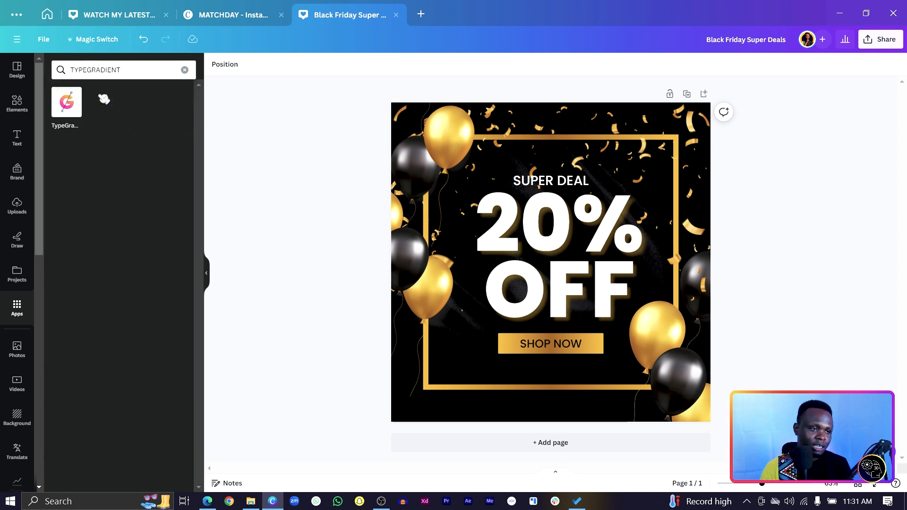
{"action": "left_click", "coordinate": [66, 101]}
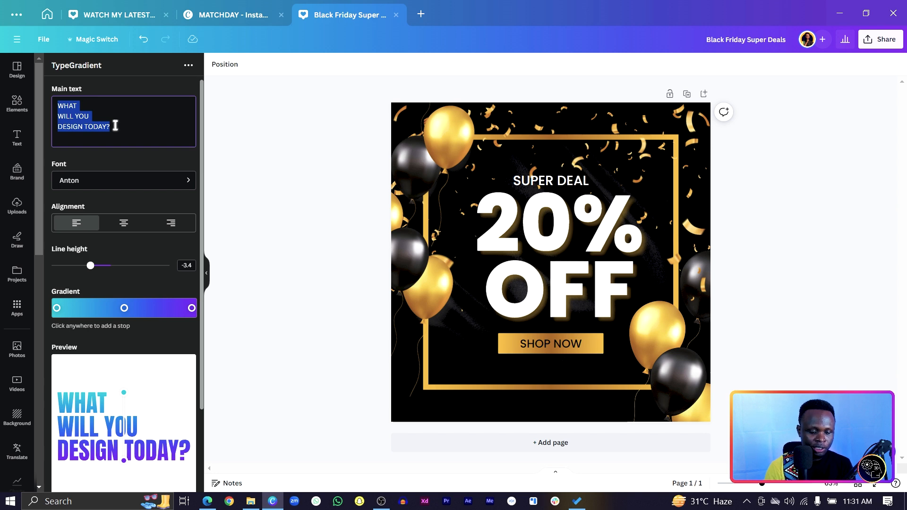
Set the main text to 20% in the Poppins Black font.
{"action": "type", "text": "20%"}
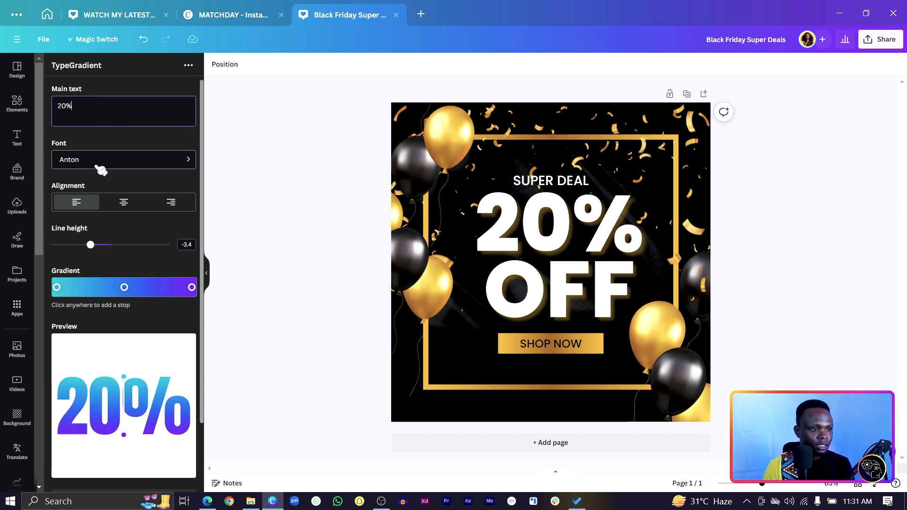
{"action": "left_click", "coordinate": [123, 159]}
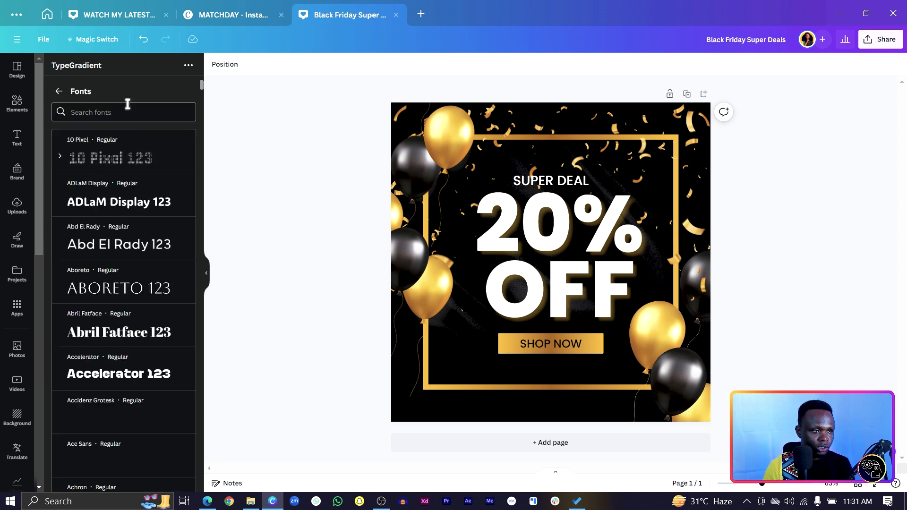
{"action": "type", "text": "POPPINS"}
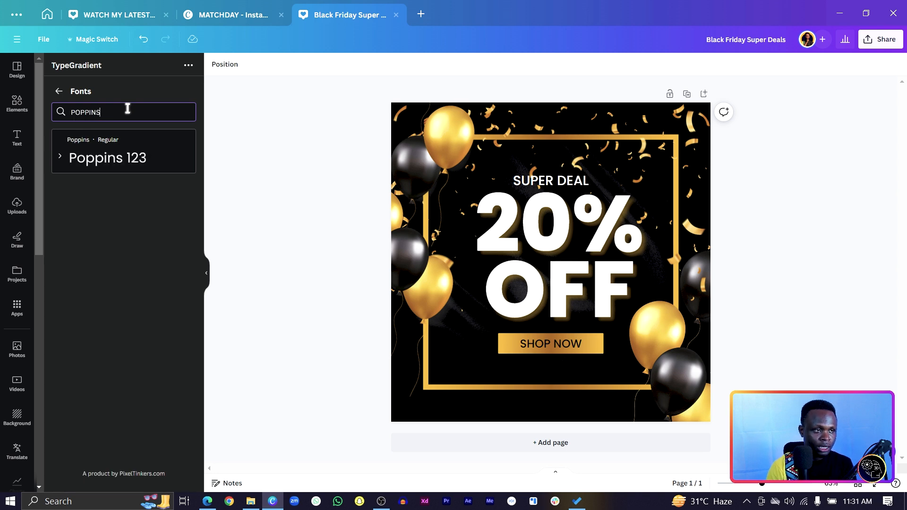
{"action": "left_click", "coordinate": [59, 157]}
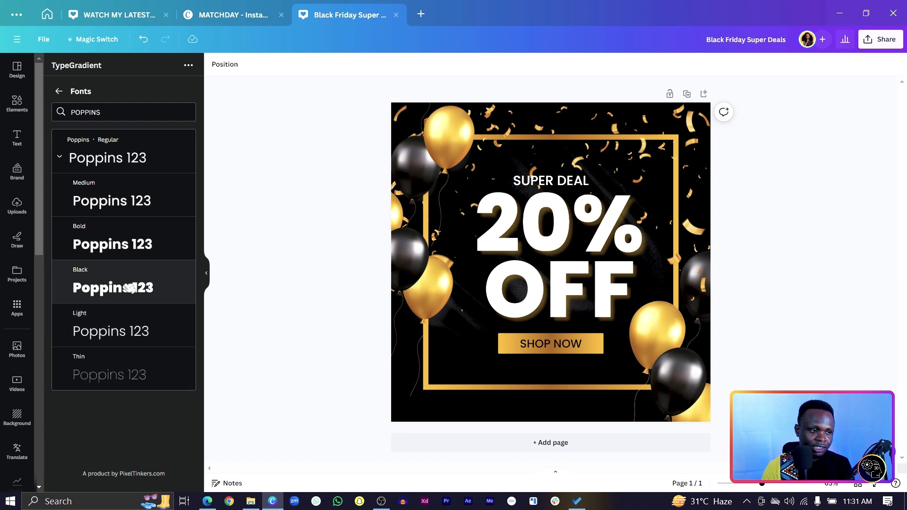
{"action": "left_click", "coordinate": [112, 288]}
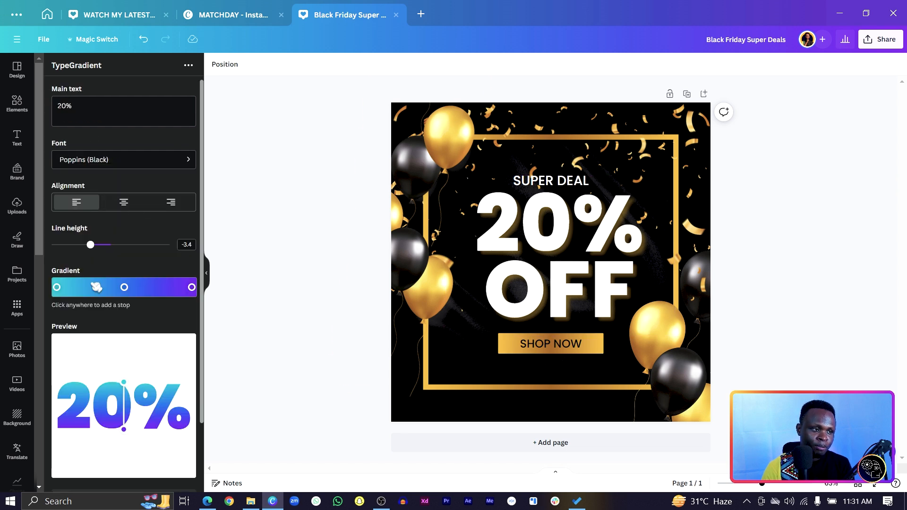
{"action": "scroll", "scroll_direction": "down", "scroll_amount": 3}
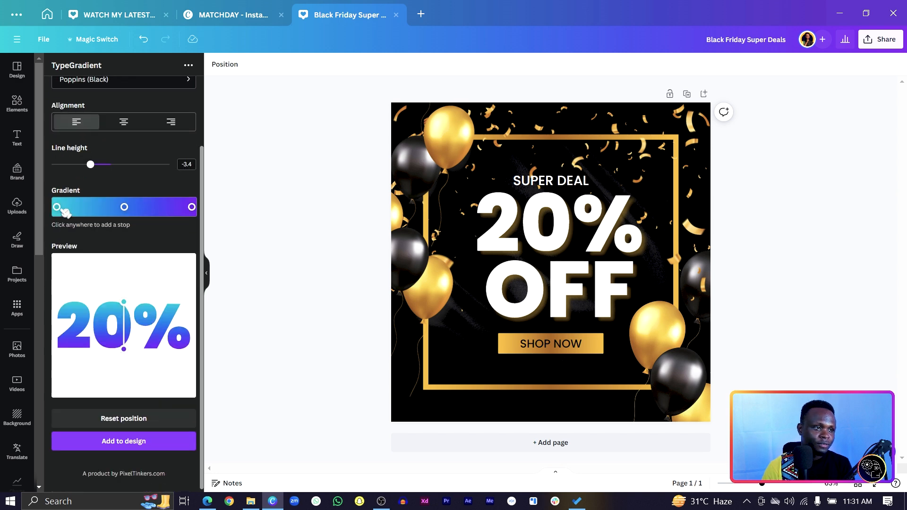
Recolour the 20% gradient's first and middle stops with gold hex values.
{"action": "left_click", "coordinate": [56, 207]}
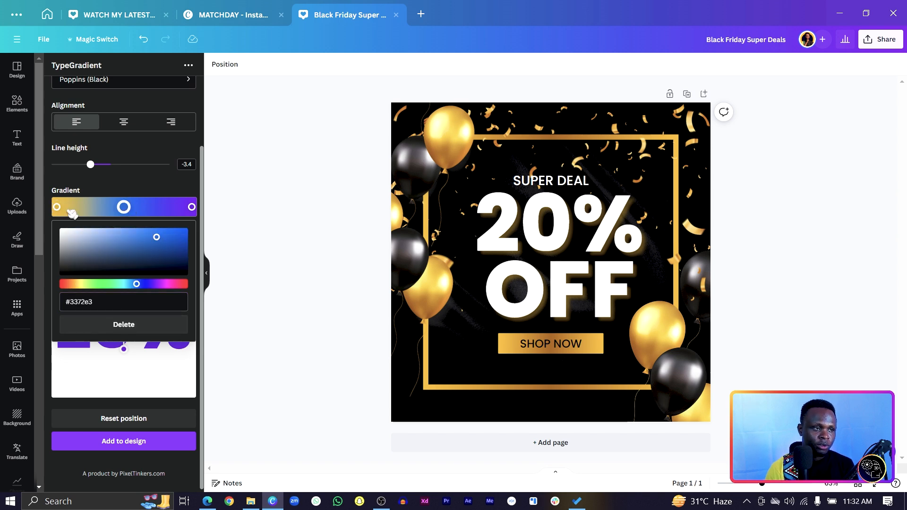
{"action": "left_click", "coordinate": [57, 206]}
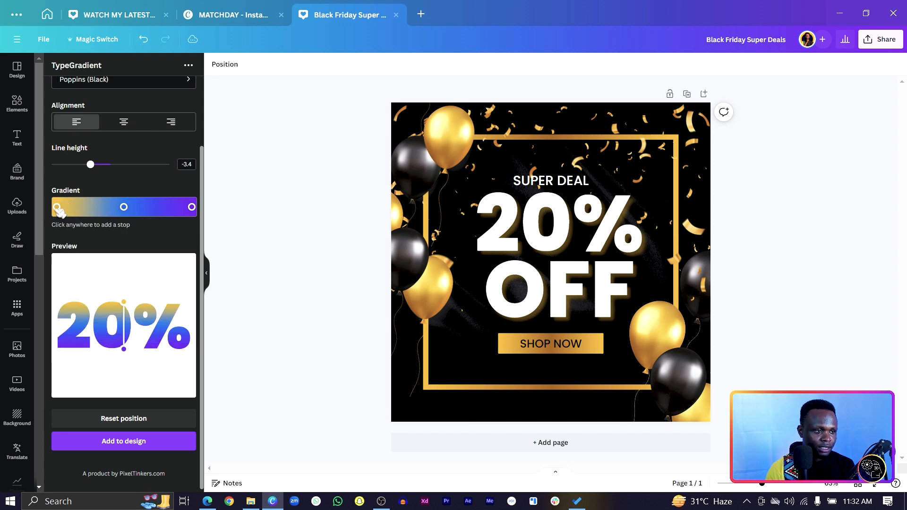
{"action": "left_click", "coordinate": [57, 207]}
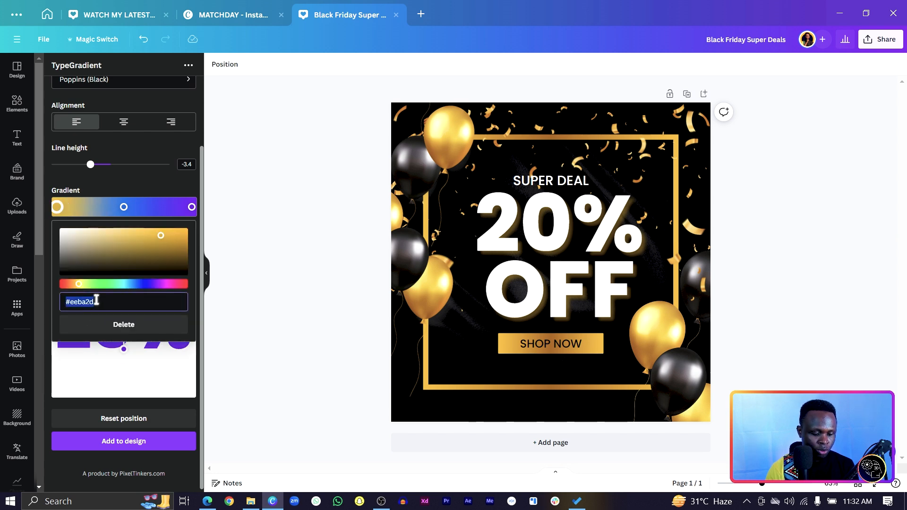
{"action": "left_click", "coordinate": [123, 206]}
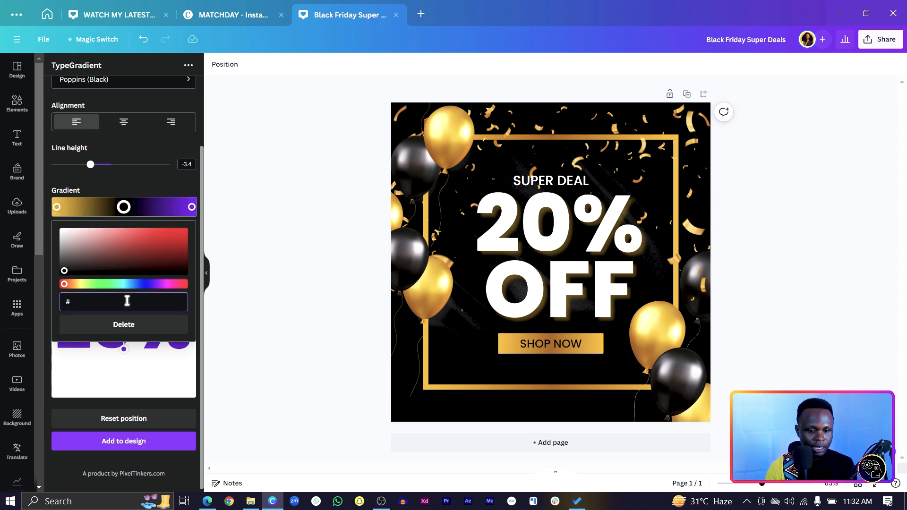
{"action": "type", "text": "9D"}
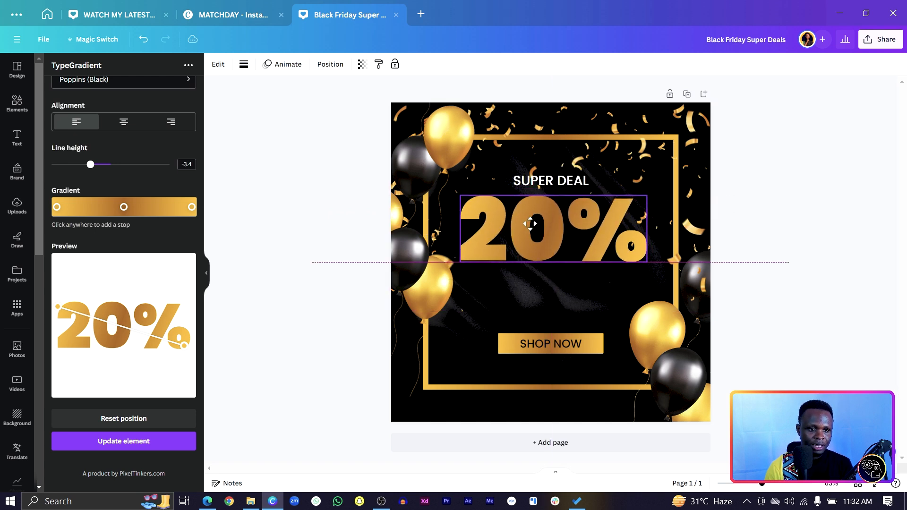
Place the gold 20% below SUPER DEAL and change the lower copy's main text to off.
{"action": "left_click_drag", "start_coordinate": [550, 224], "coordinate": [550, 291]}
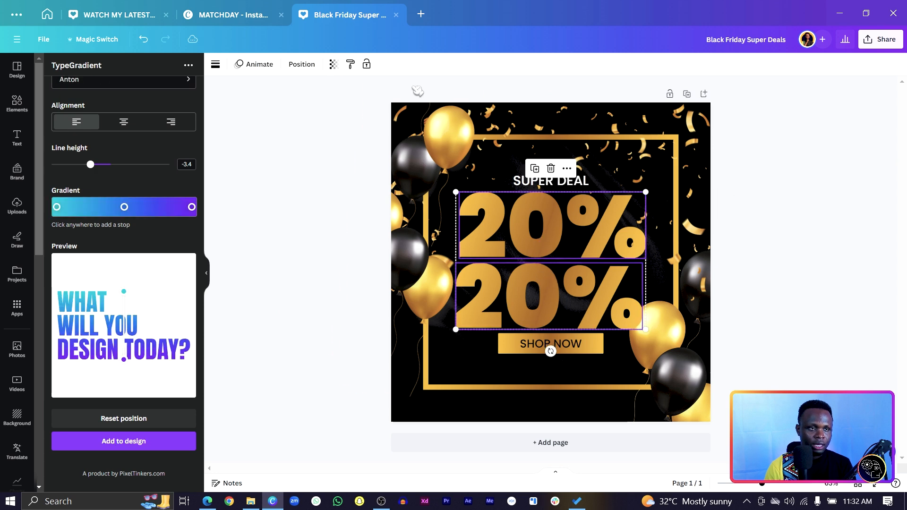
{"action": "left_click", "coordinate": [301, 65]}
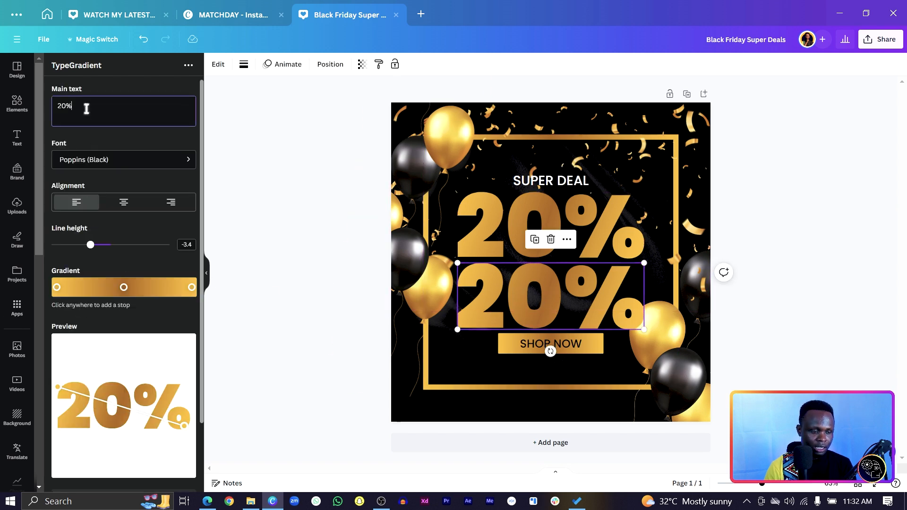
{"action": "type", "text": "off"}
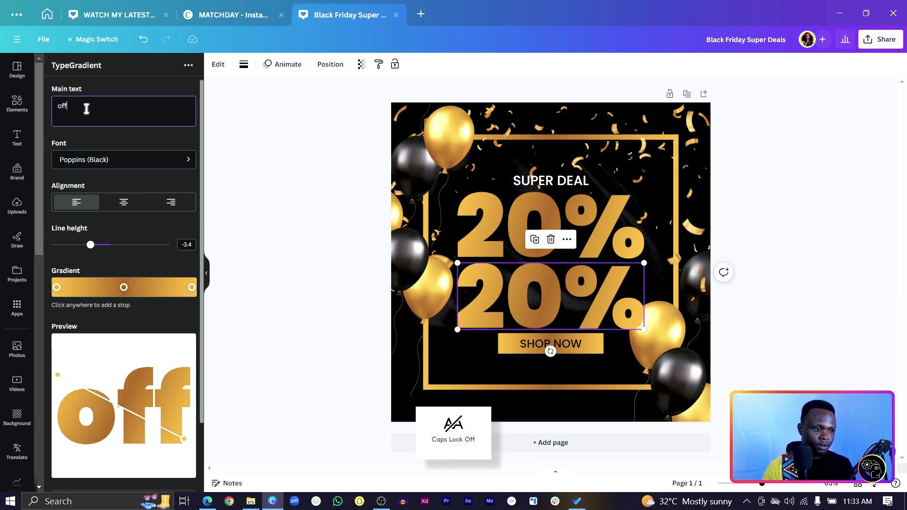